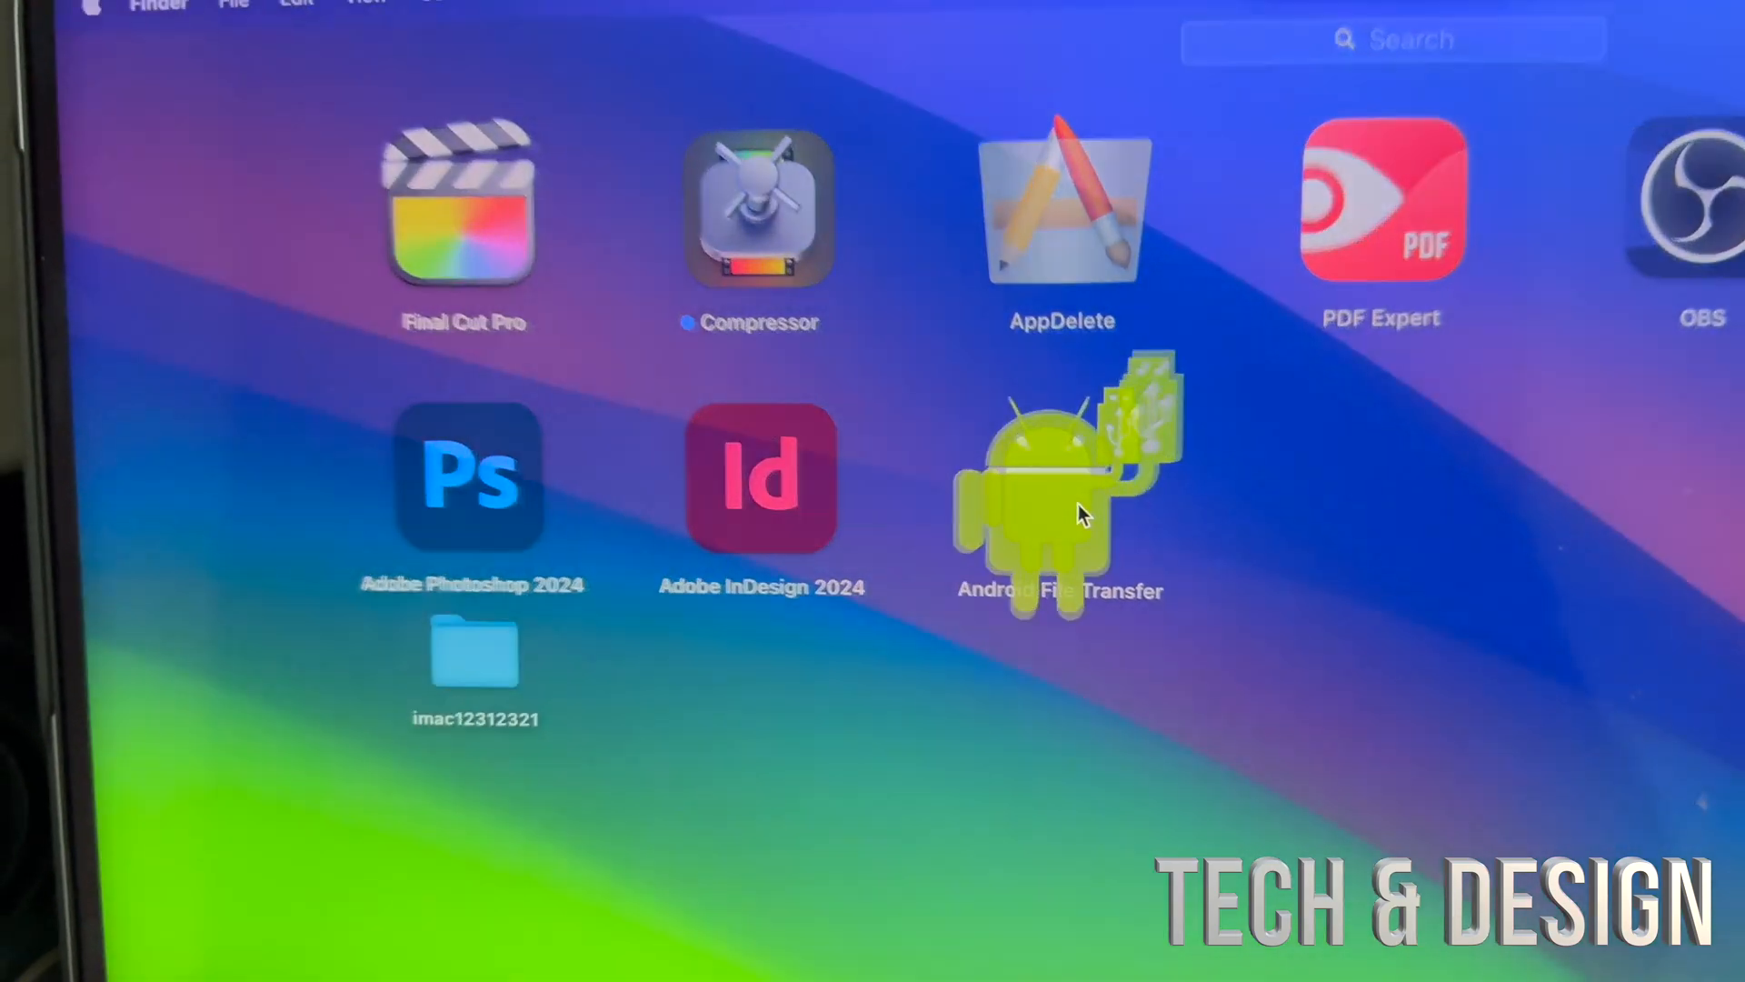
Launch Android File Transfer to access the headset's storage from the Mac.
{"action": "double_click", "coordinate": [1060, 490]}
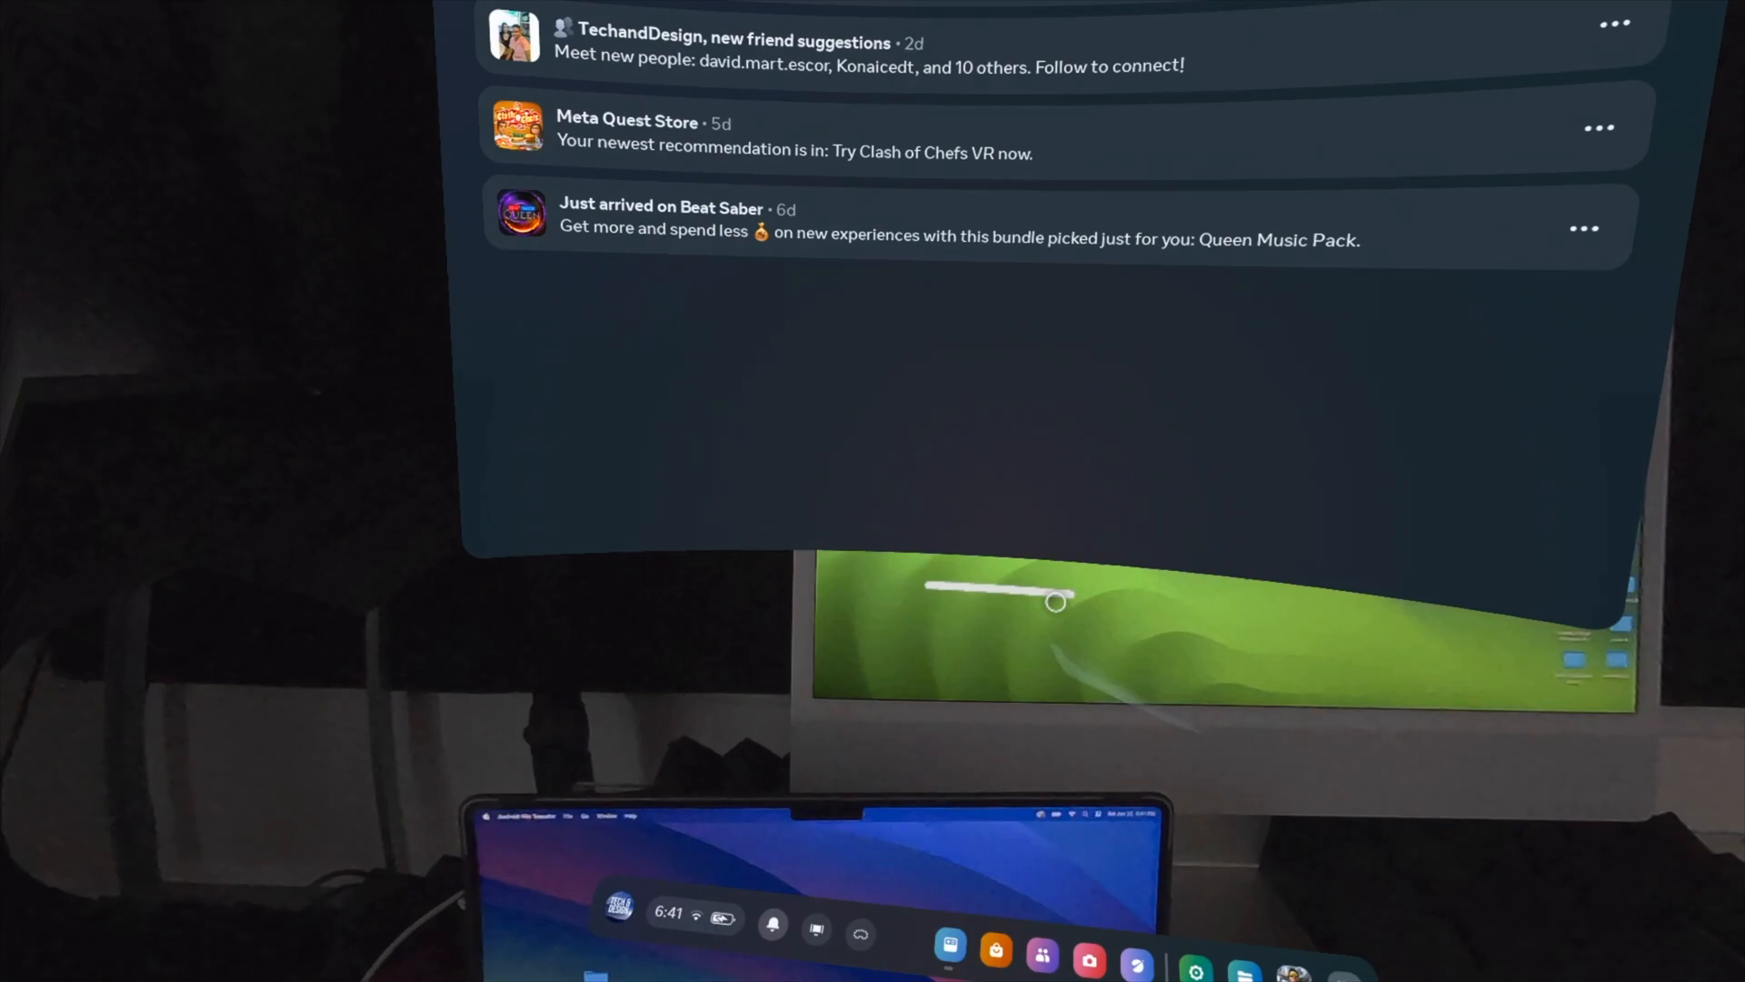
{"action": "scroll", "scroll_direction": "up", "scroll_amount": 3}
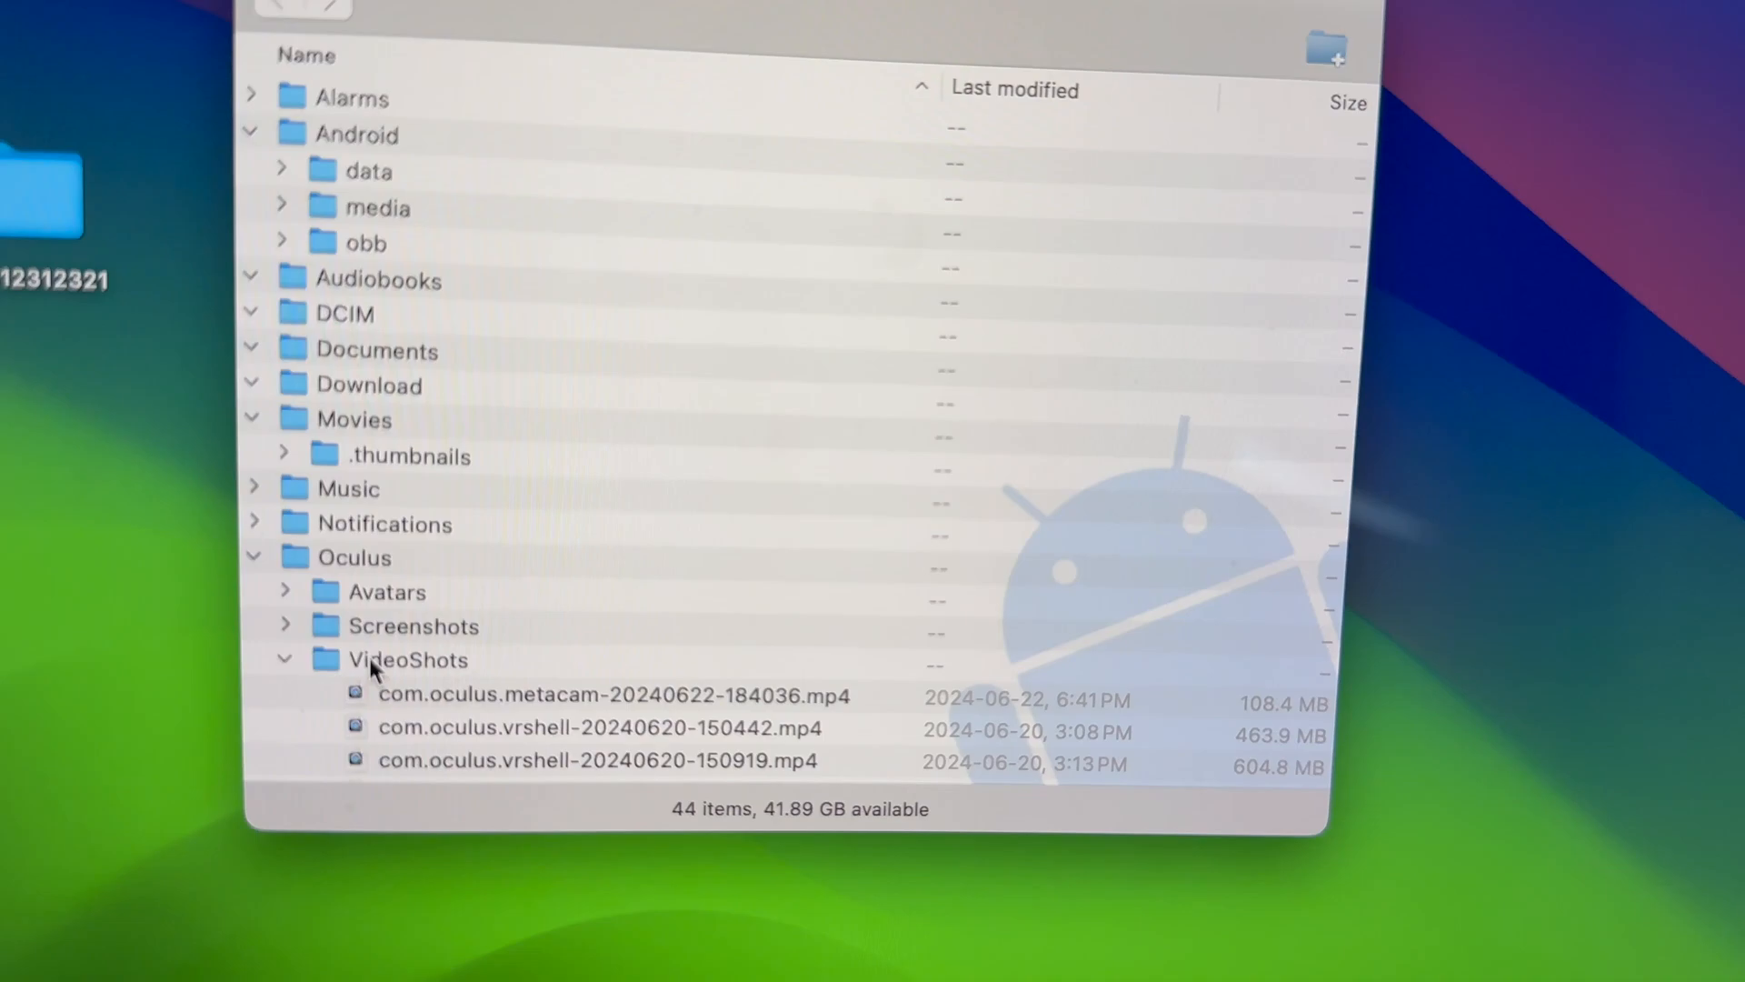
Select the Oculus VideoShots folder on the Quest 3, listing its three recorded mp4 videos.
{"action": "left_click", "coordinate": [425, 668]}
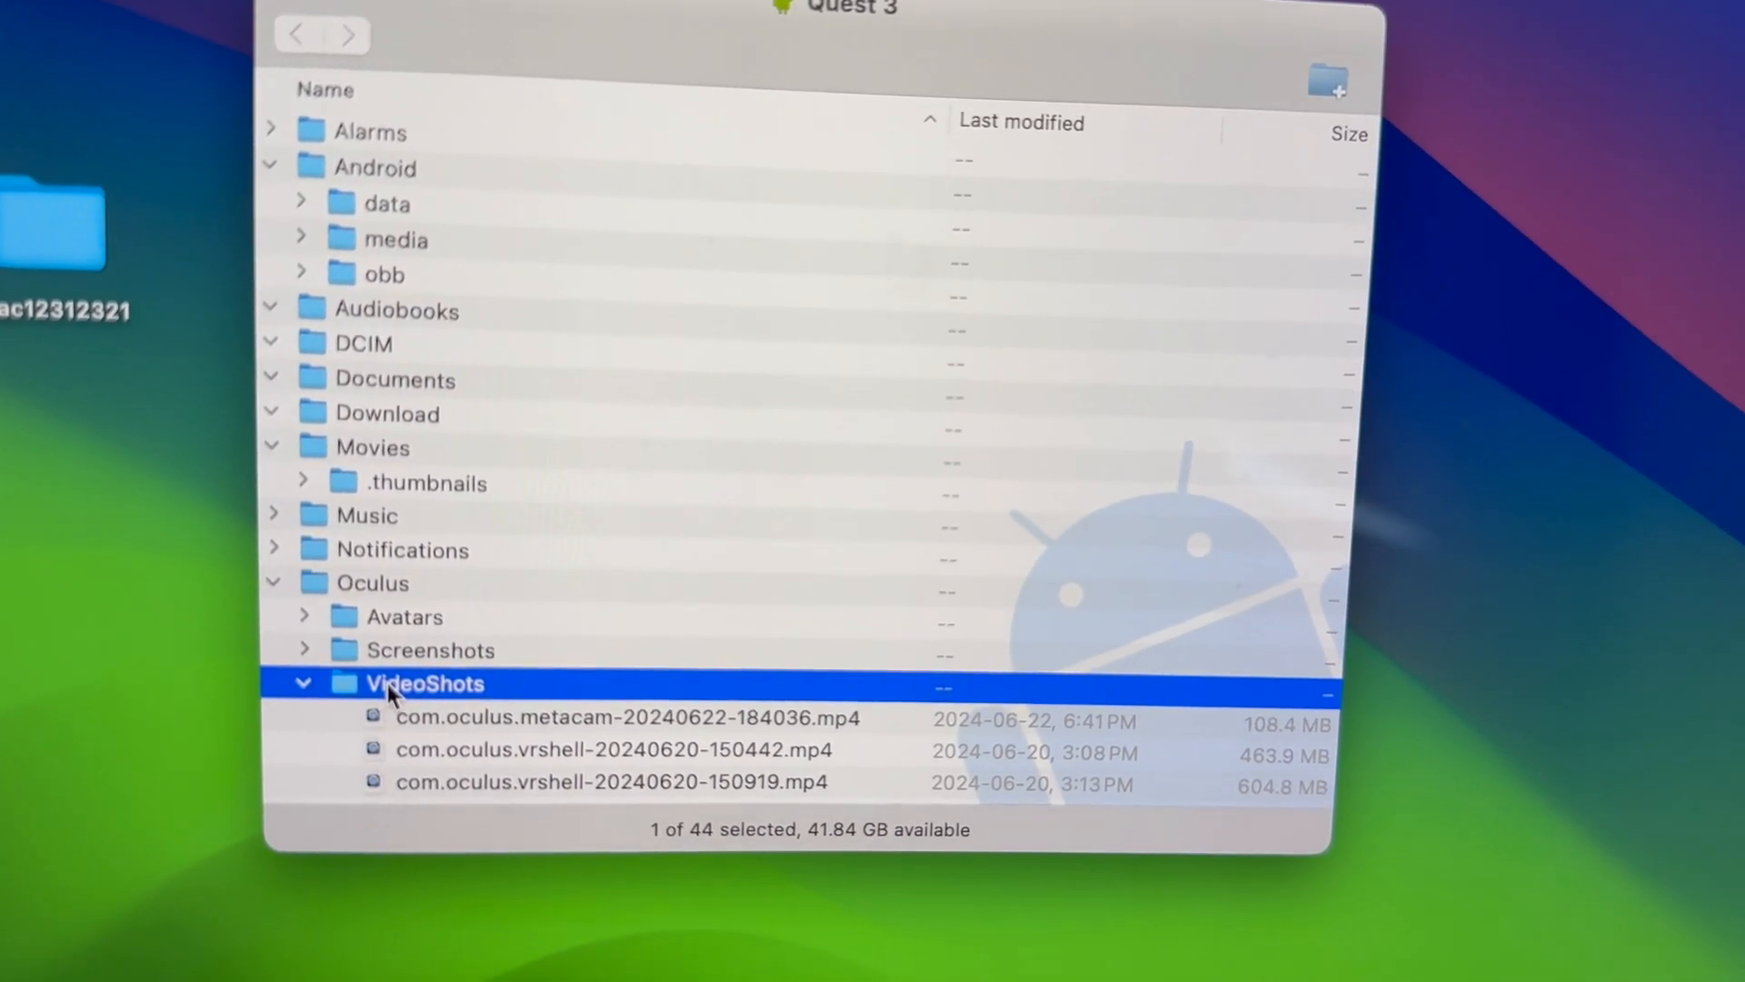